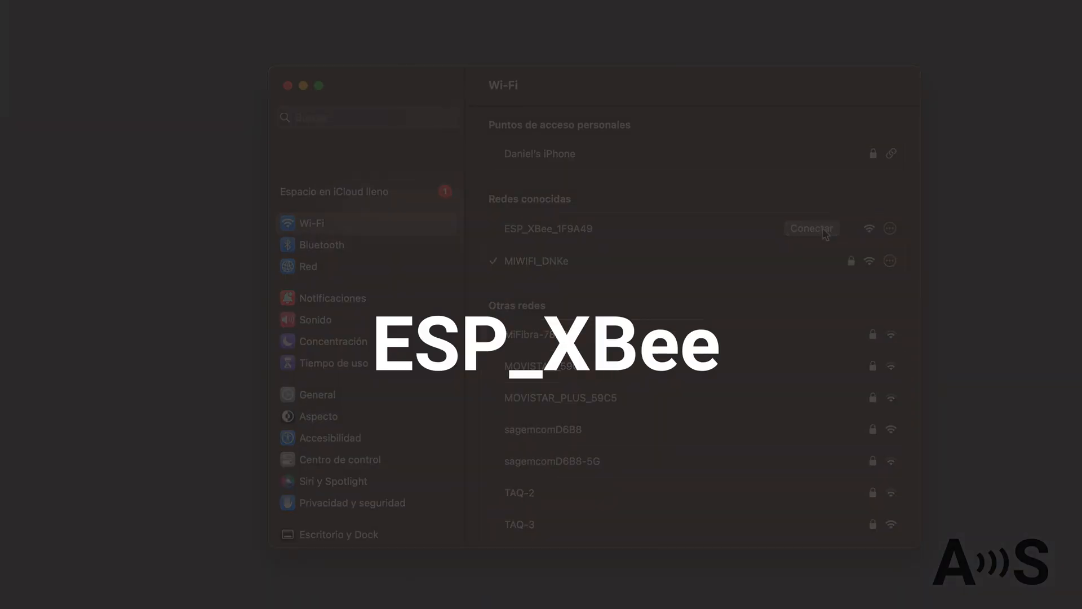
- Join the ESP_XBee_1F9A49 Wi-Fi network and enter 192.168.4.1 in Chrome
left_click(812, 228)
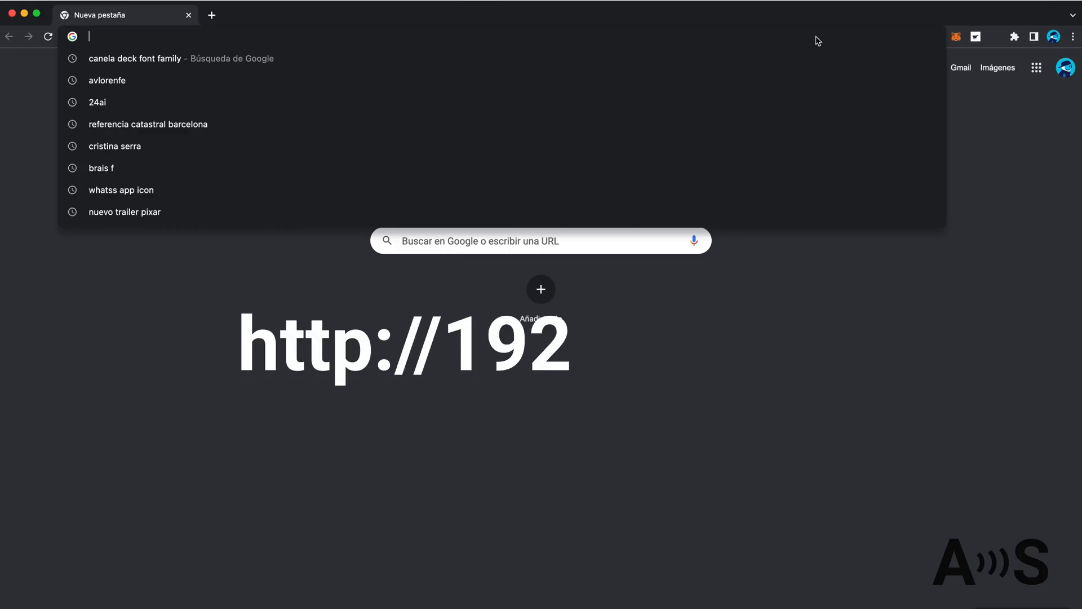
type("192.168.4.1")
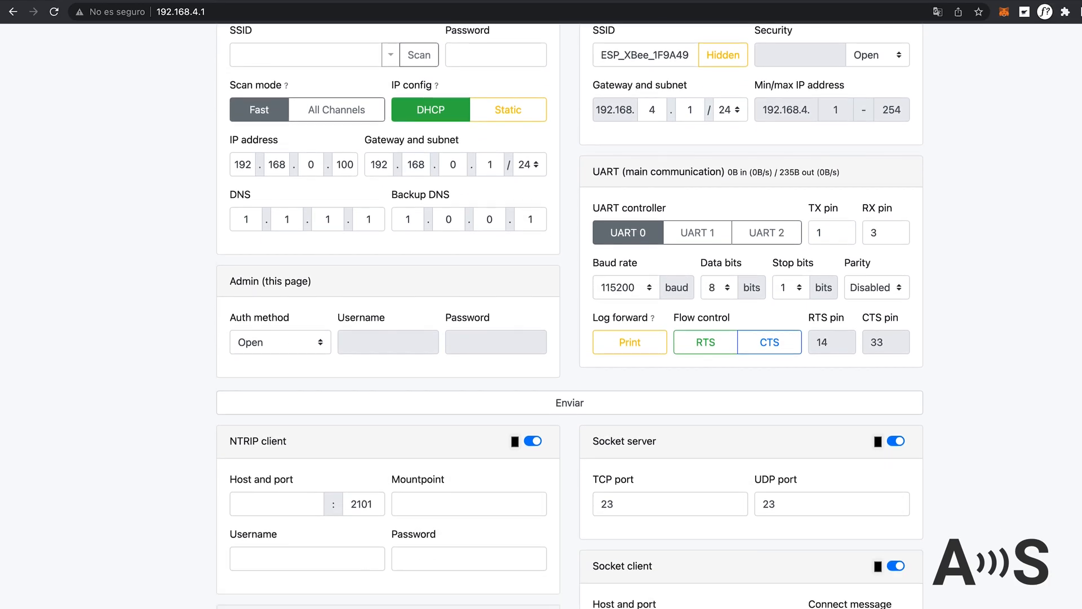
- Scroll the ESP XBee configuration page down to the NTRIP and socket settings
scroll("down", 3)
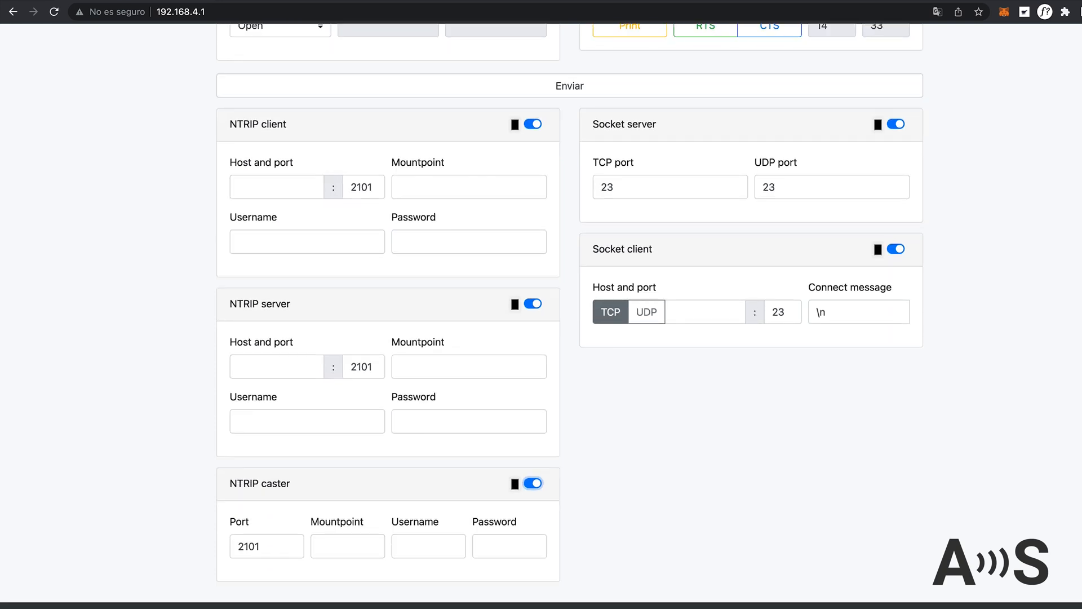